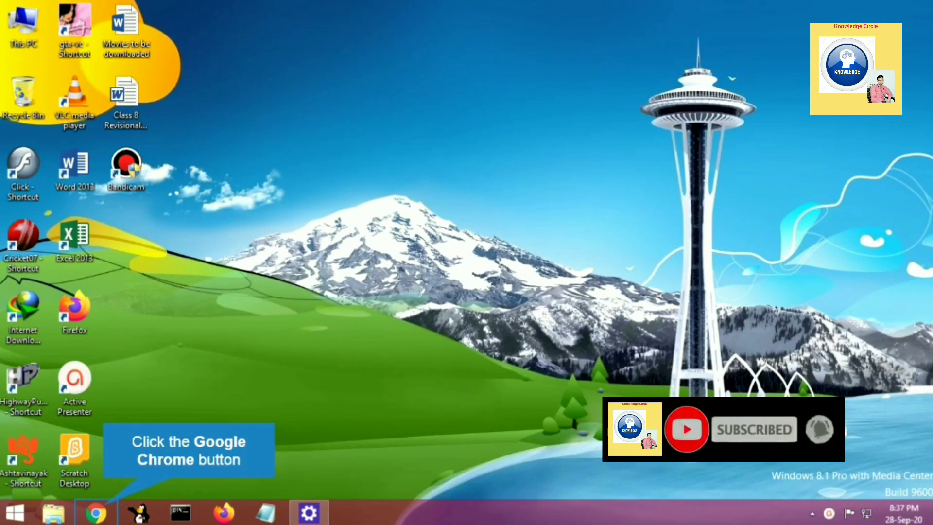
Launch Chrome, go to google.com and search for "free download bluej".
{"action": "left_click", "coordinate": [96, 512]}
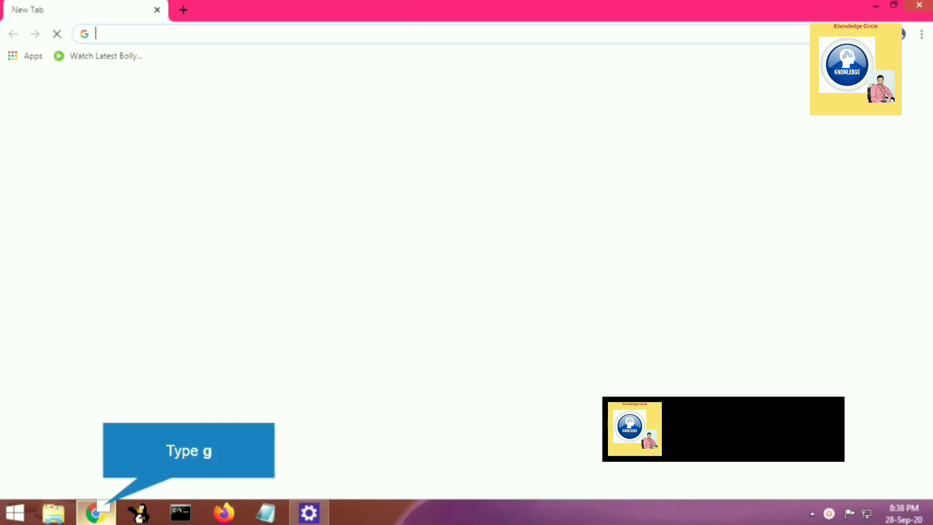
{"action": "type", "text": "google.com"}
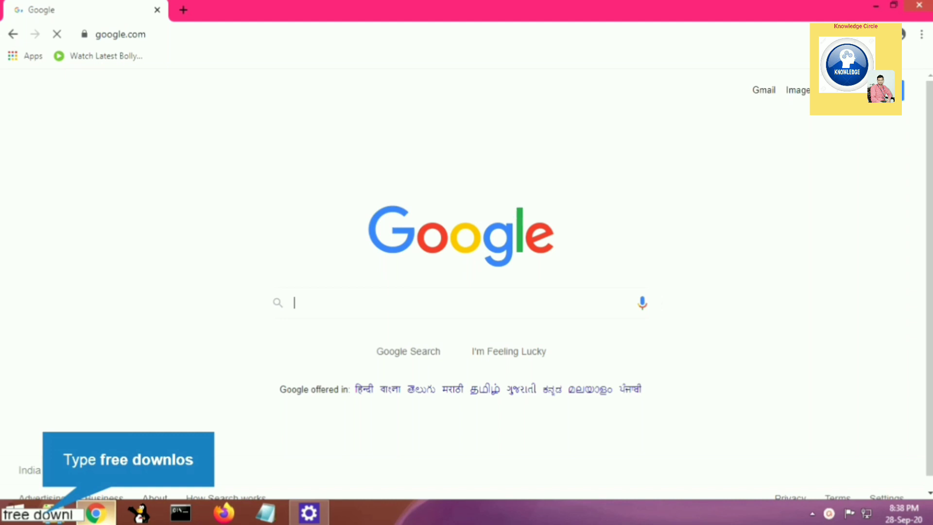
{"action": "type", "text": "free downlos"}
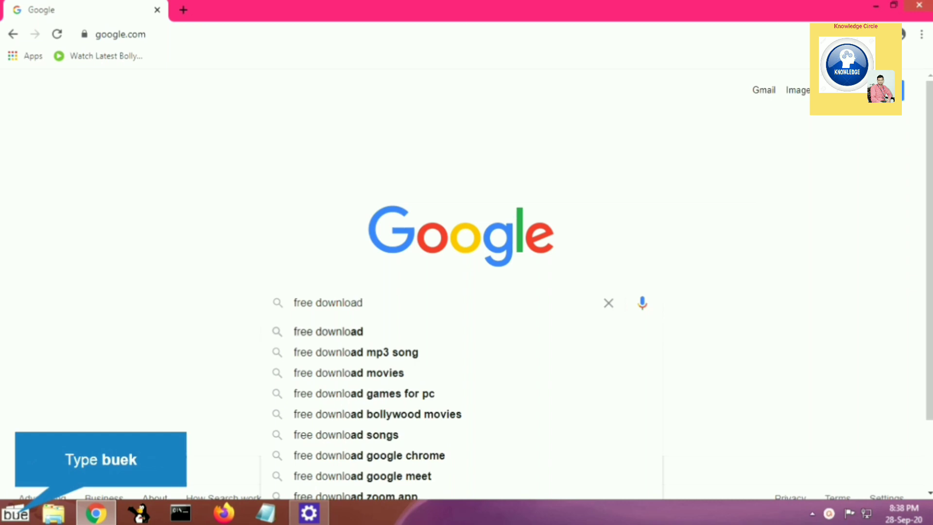
{"action": "type", "text": "bl"}
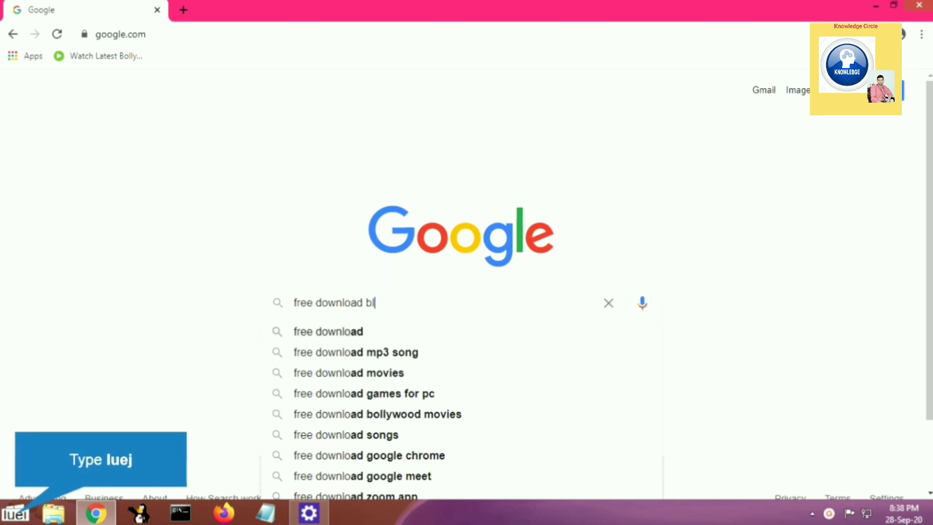
{"action": "key", "text": "Return"}
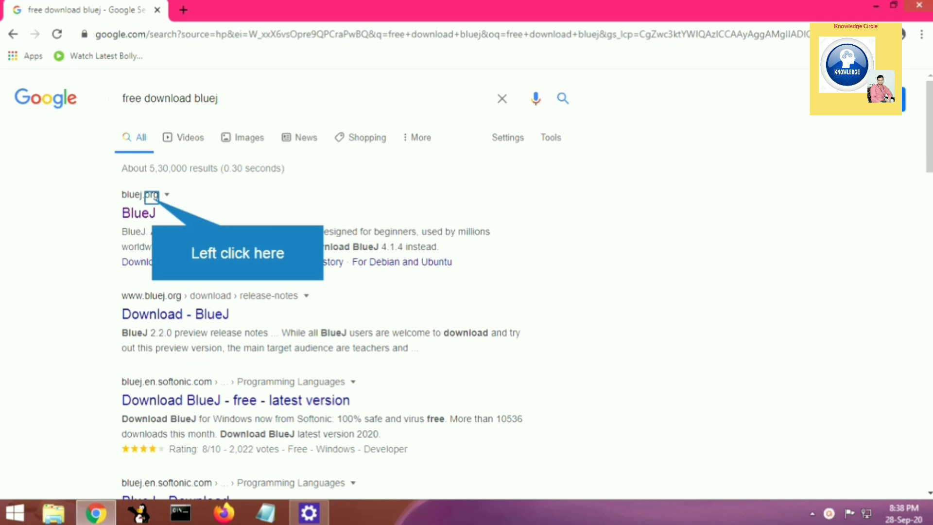
From the bluej.org result, start downloading the BlueJ Windows installer.
{"action": "left_click", "coordinate": [138, 213]}
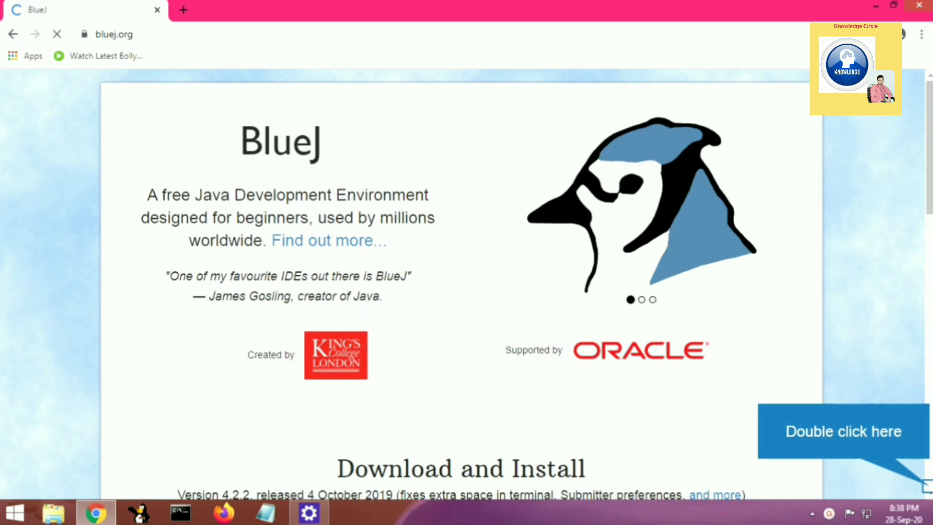
{"action": "scroll", "scroll_direction": "down", "scroll_amount": 3}
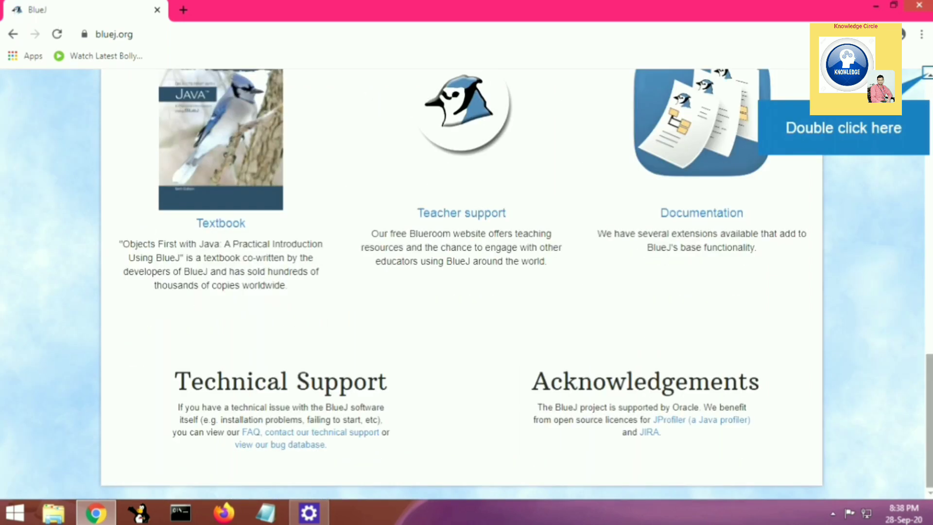
{"action": "scroll", "scroll_direction": "up", "scroll_amount": 3}
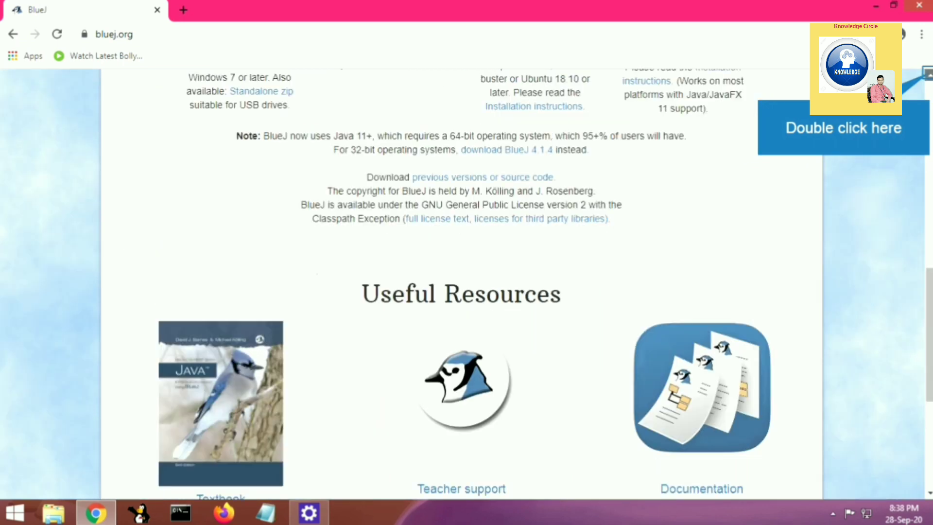
{"action": "scroll", "scroll_direction": "up", "scroll_amount": 3}
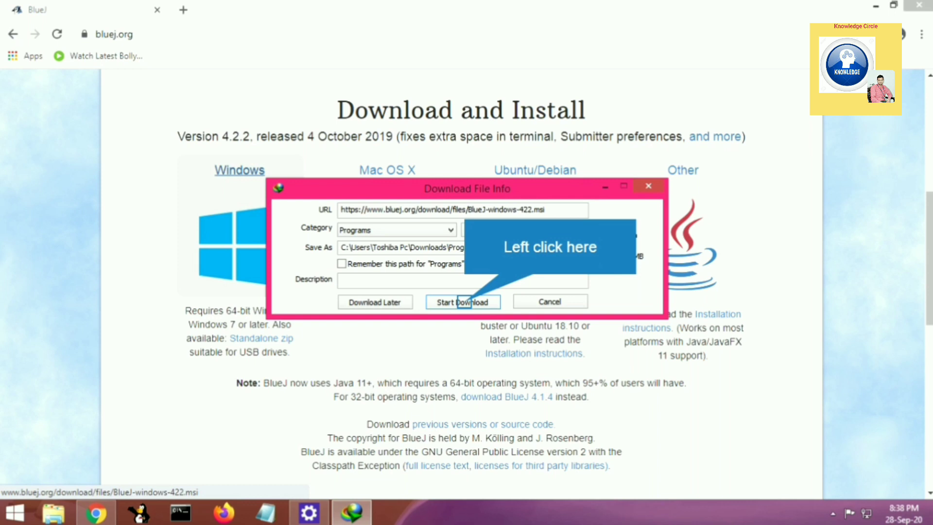
{"action": "left_click", "coordinate": [462, 302]}
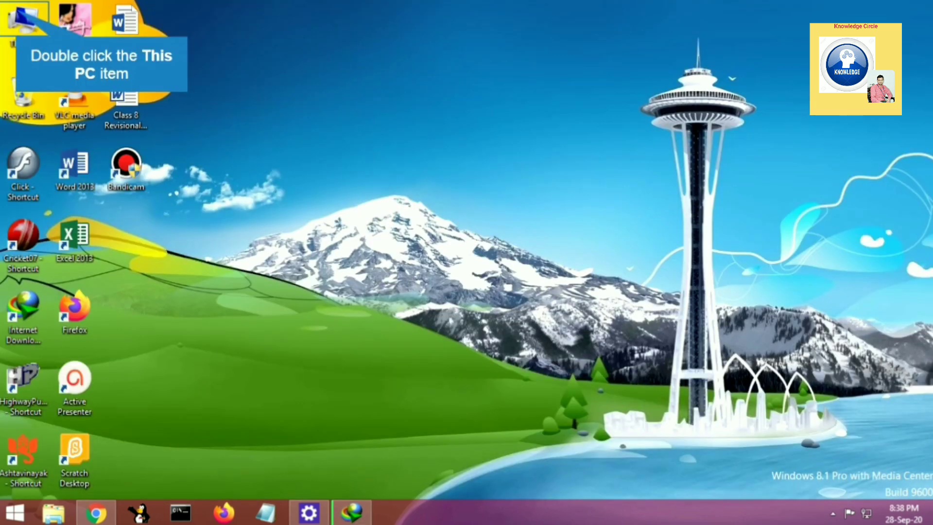
Browse This PC to the Software folder on F: and launch the bluej-bundled installer.
{"action": "double_click", "coordinate": [22, 18]}
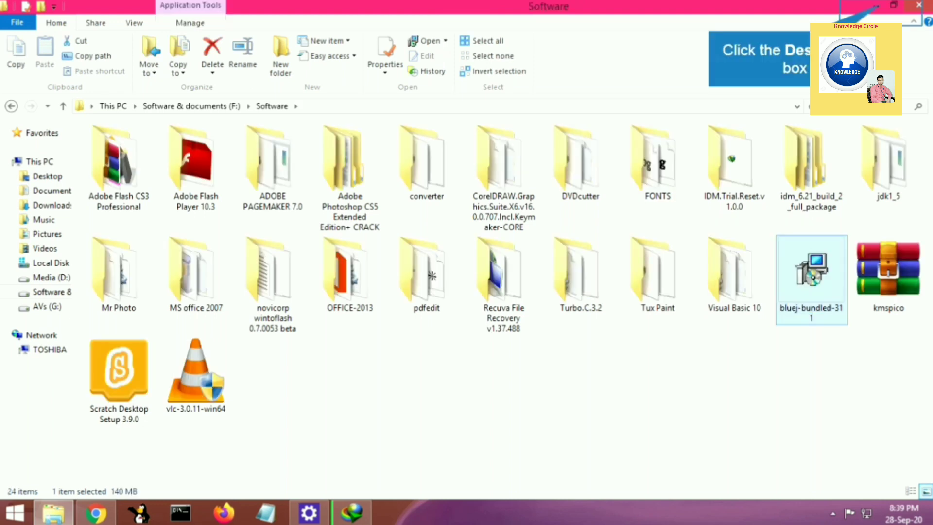
{"action": "double_click", "coordinate": [811, 280]}
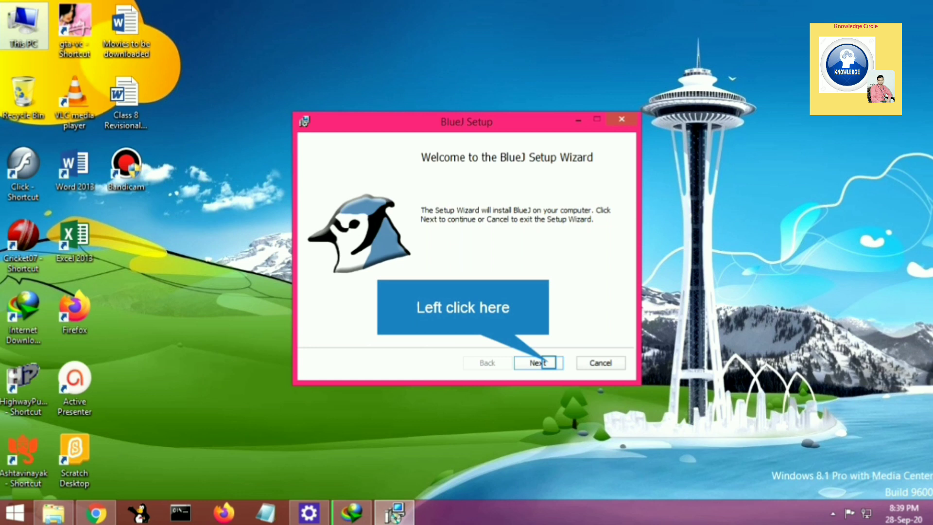
Install BlueJ for all users of this machine into the default Program Files folder.
{"action": "left_click", "coordinate": [538, 362]}
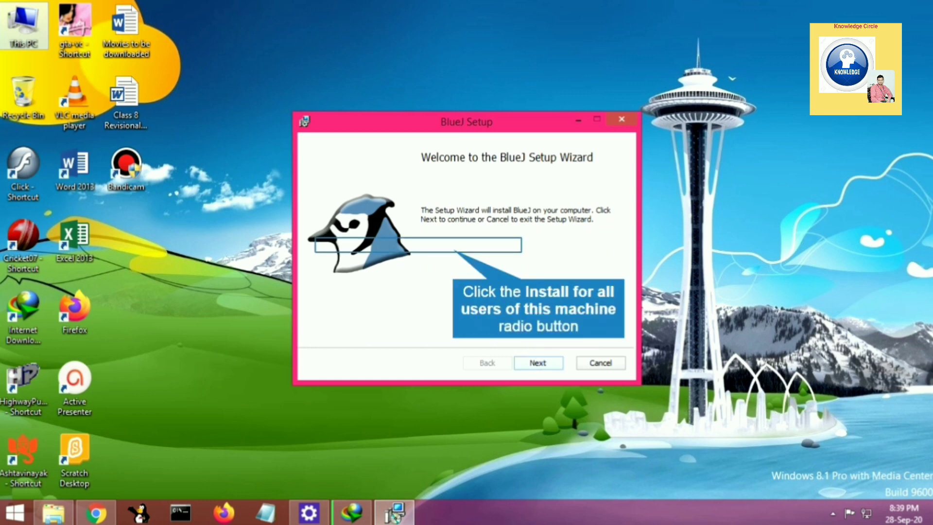
{"action": "left_click", "coordinate": [537, 362]}
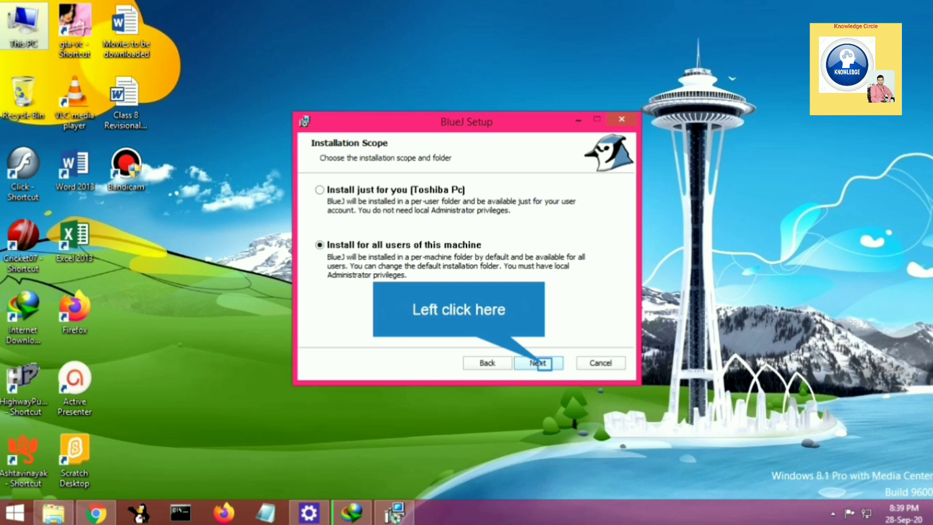
{"action": "left_click", "coordinate": [538, 363]}
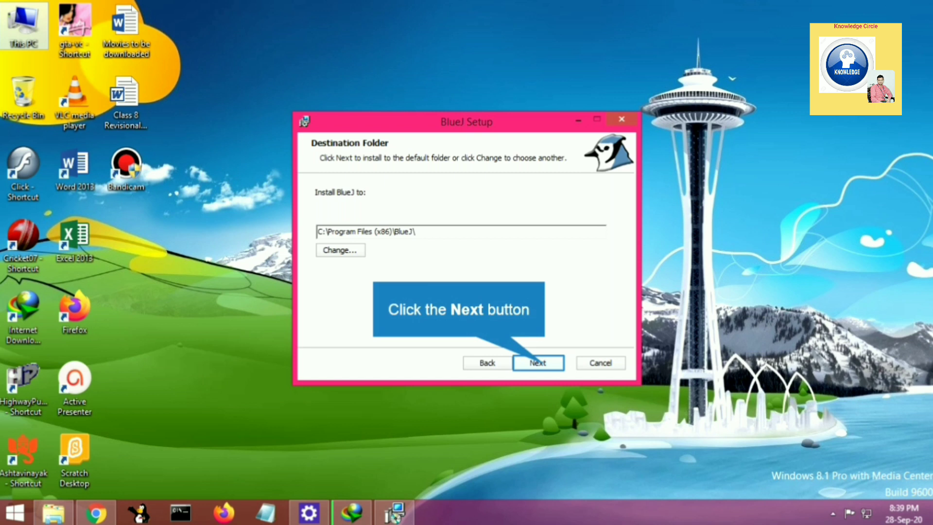
{"action": "left_click", "coordinate": [536, 363]}
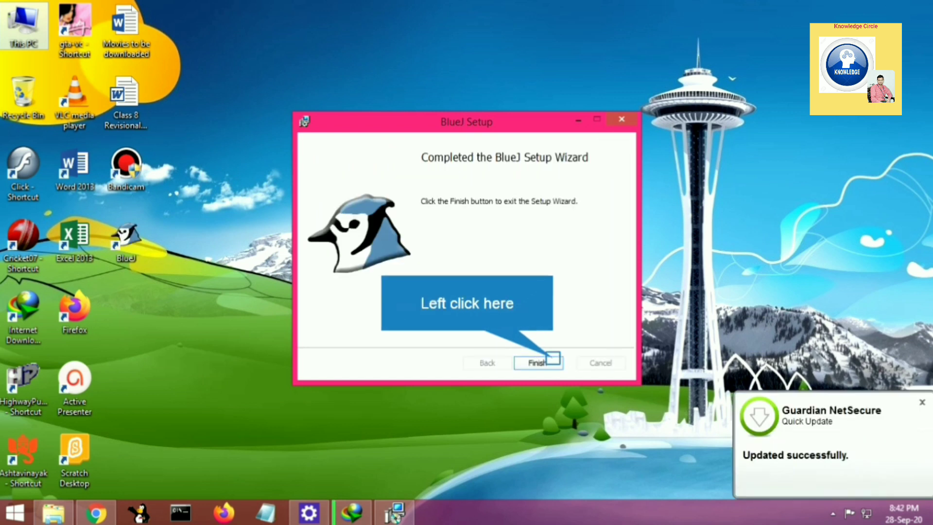